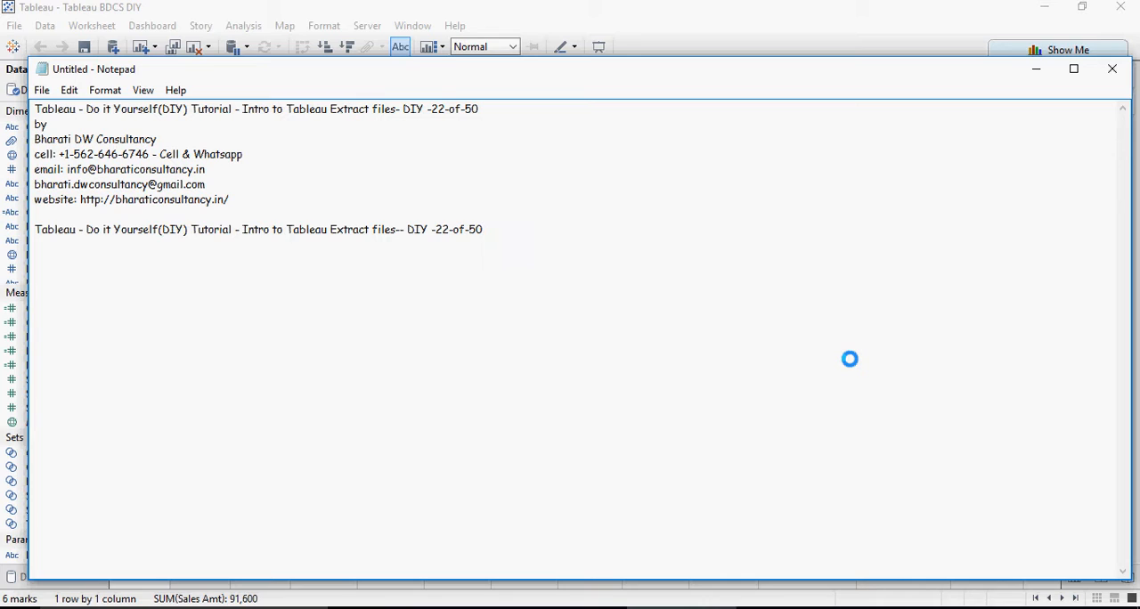
Minimize Notepad to reveal the Tableau sales bubble chart worksheet
click(482, 229)
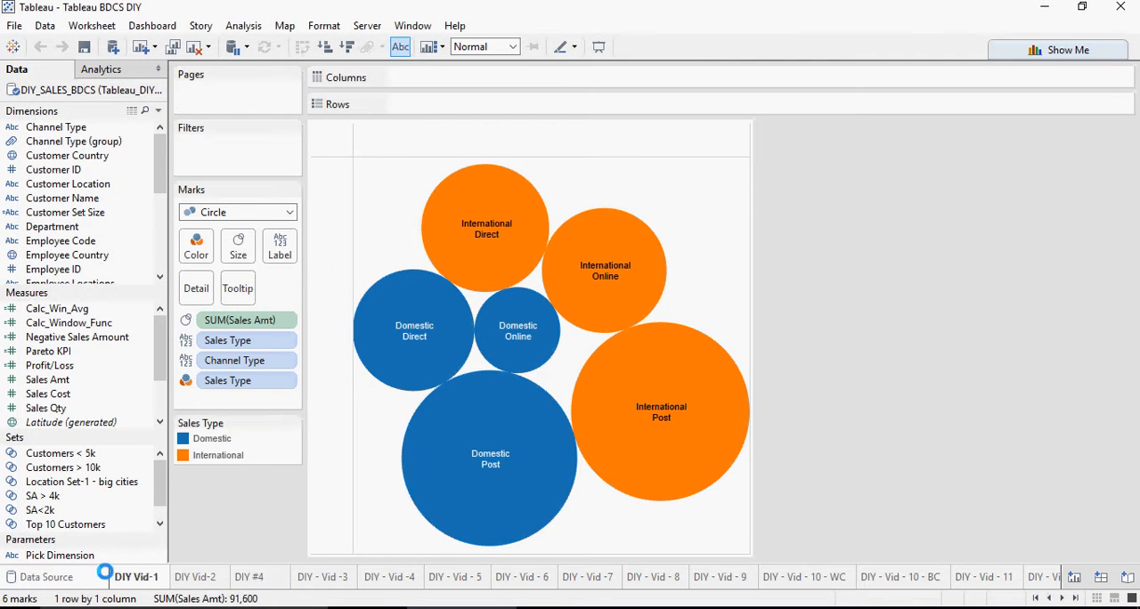
Go to the Data Source page for the live Excel-connected DIY_SALES_BDCS source
click(48, 576)
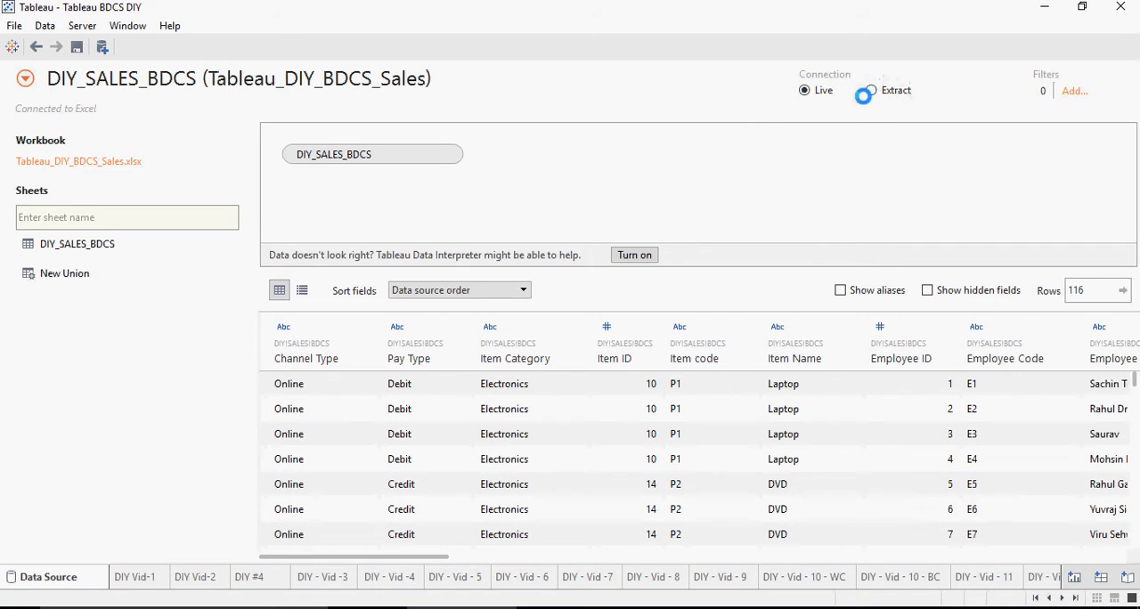
mouse_move(804, 90)
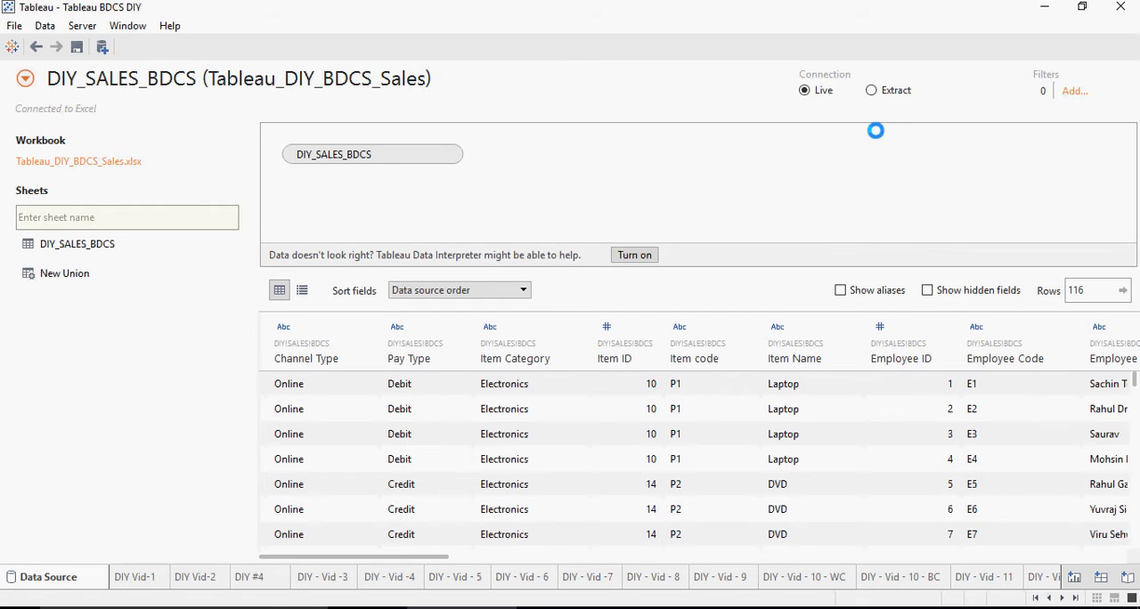
mouse_move(871, 90)
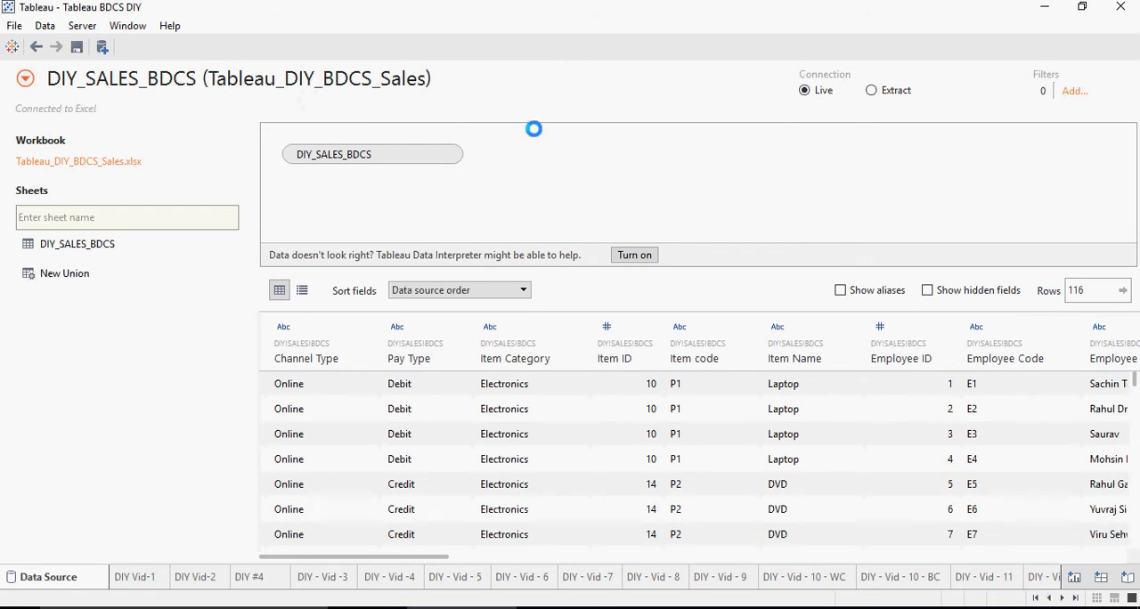
Set the connection to Extract with all data, and start renaming the data source
click(871, 90)
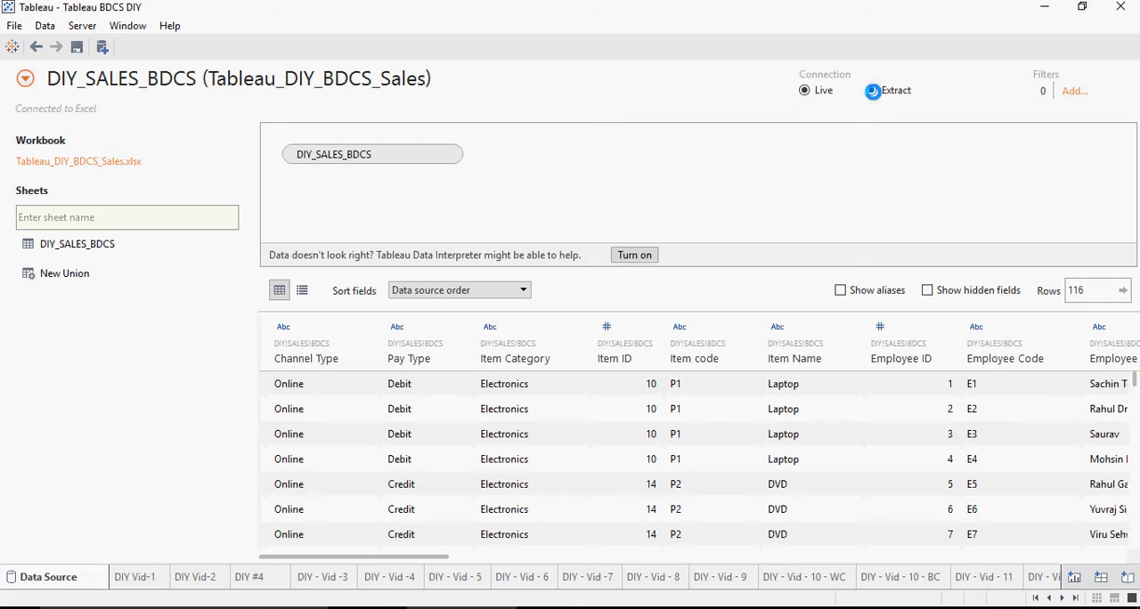
click(871, 90)
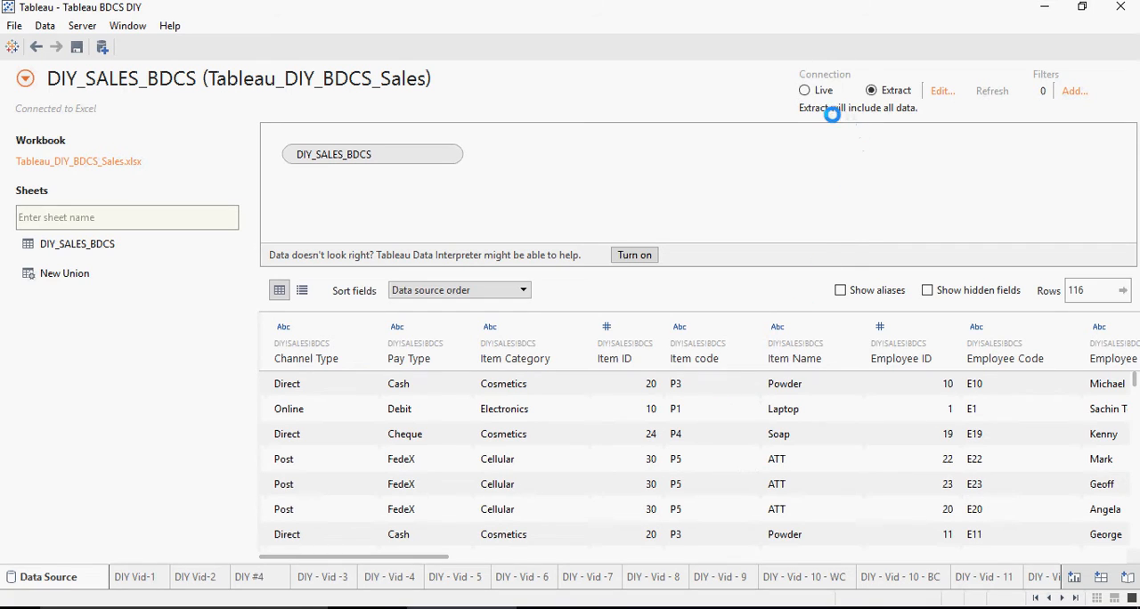
mouse_move(862, 110)
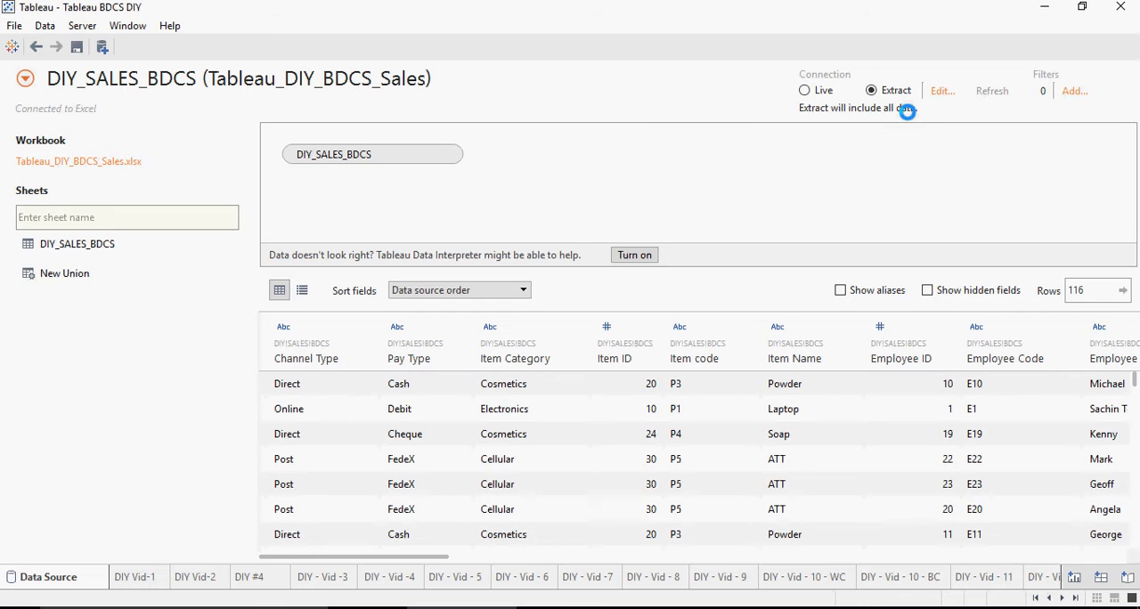
click(237, 78)
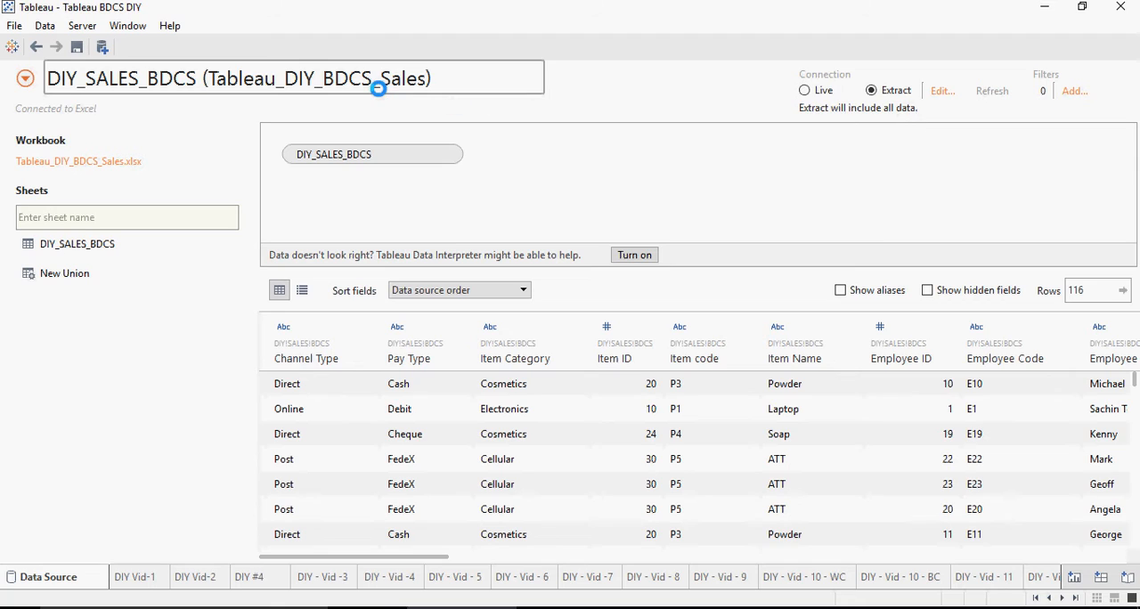
mouse_move(242, 89)
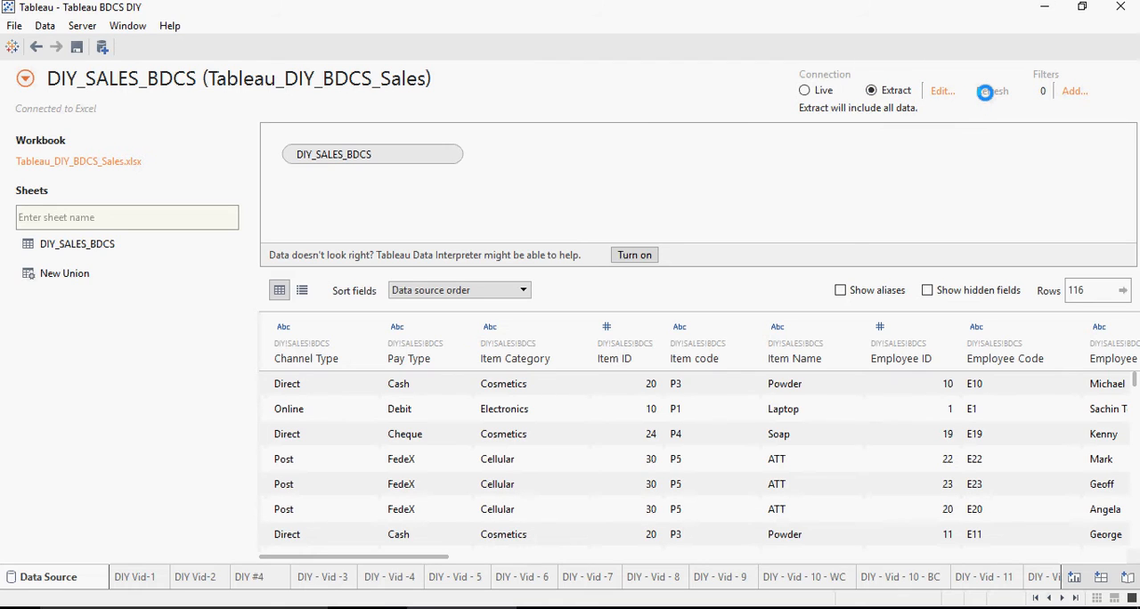
Set the DIY_SALES_BDCS connection back to Live
click(805, 90)
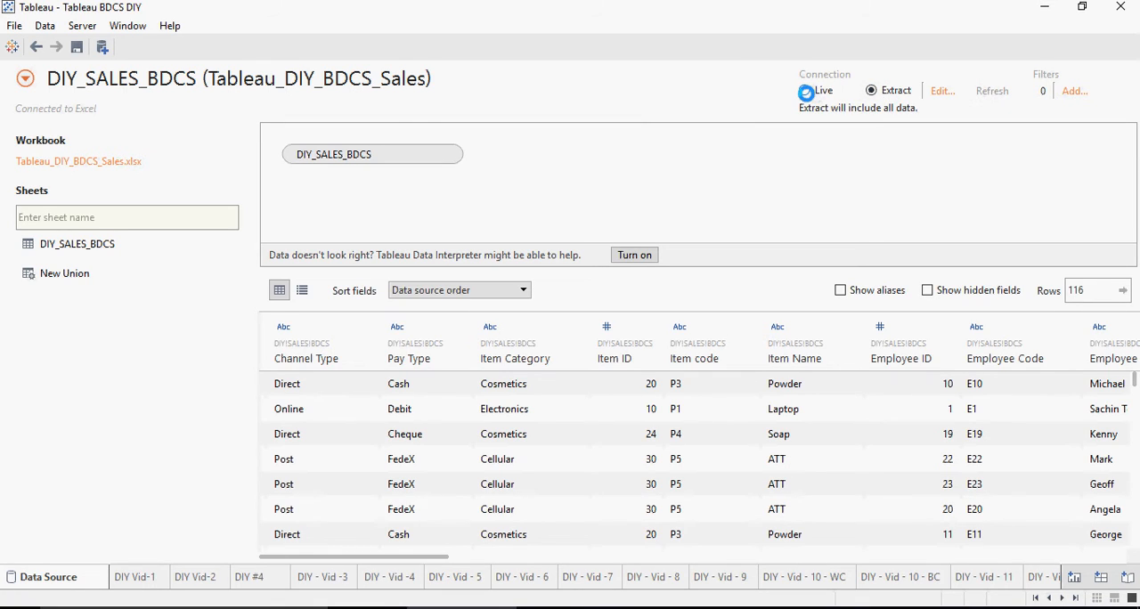
mouse_move(806, 90)
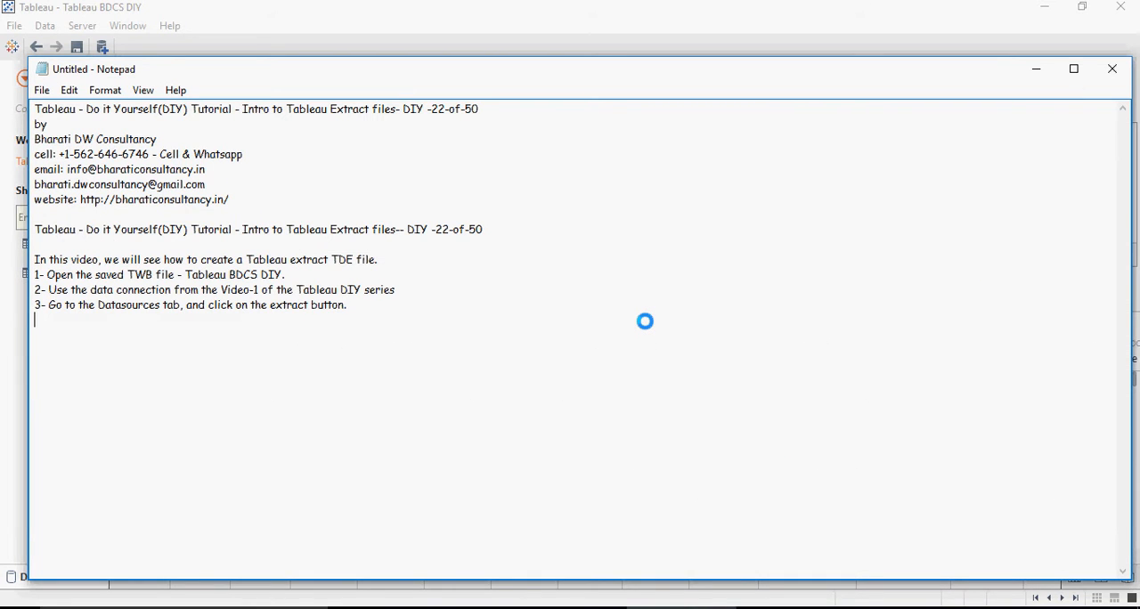
Add note 4: generate an extract by right-clicking the data source in a worksheet
text(4- Another way of generating extract, is to the Right click on the Datasource, in a worksheet, and click on Extract.)
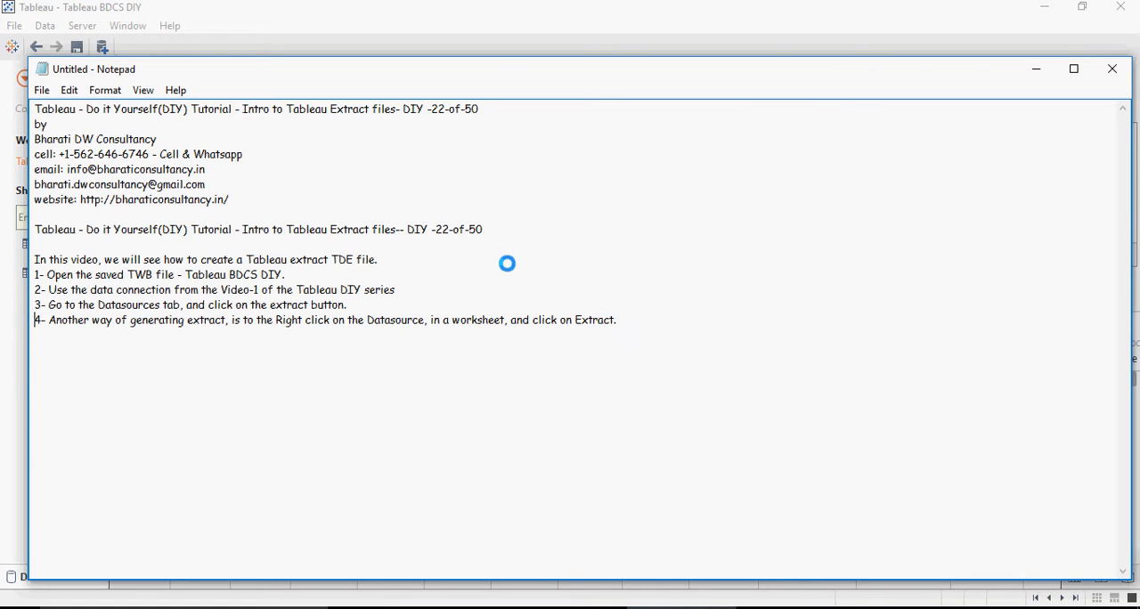
mouse_move(500, 248)
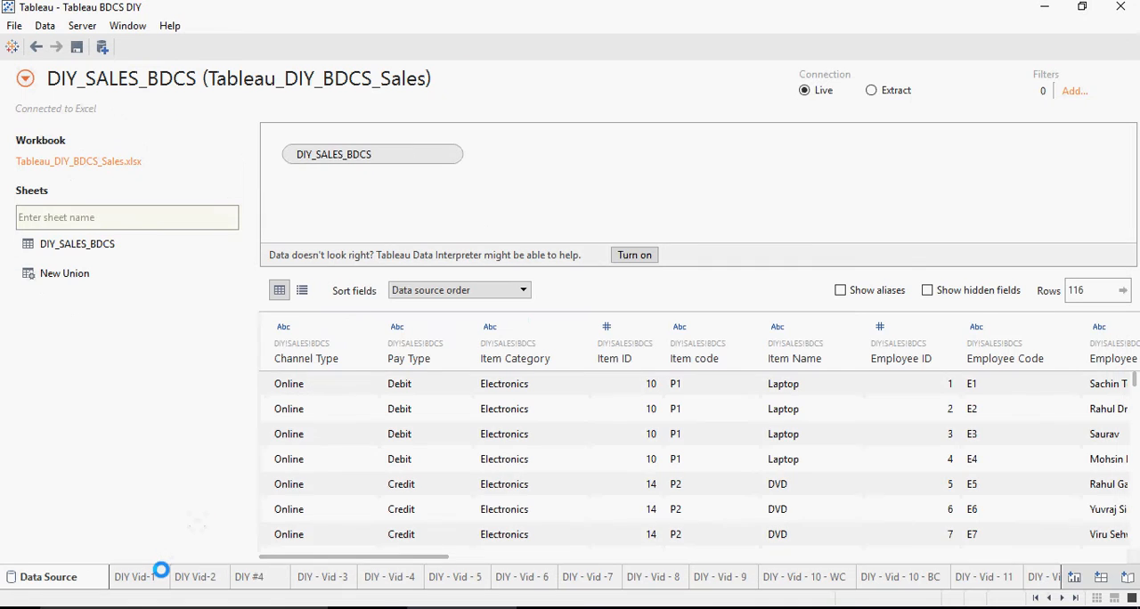
On the DIY Vid-1 worksheet, bring up the DIY_SALES_BDCS context menu
click(136, 576)
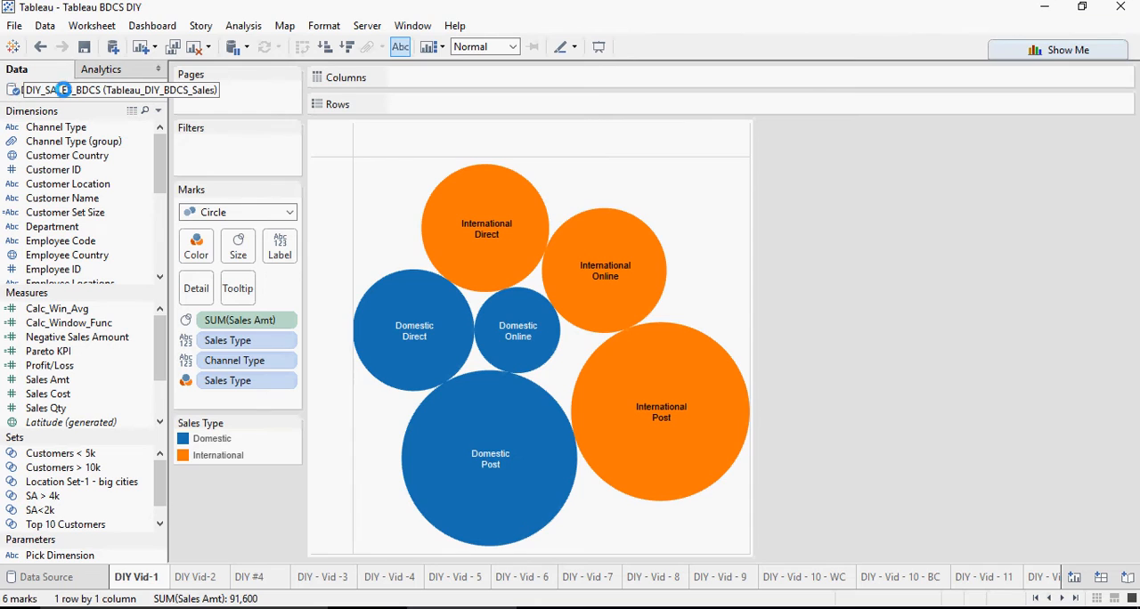
right_click(116, 89)
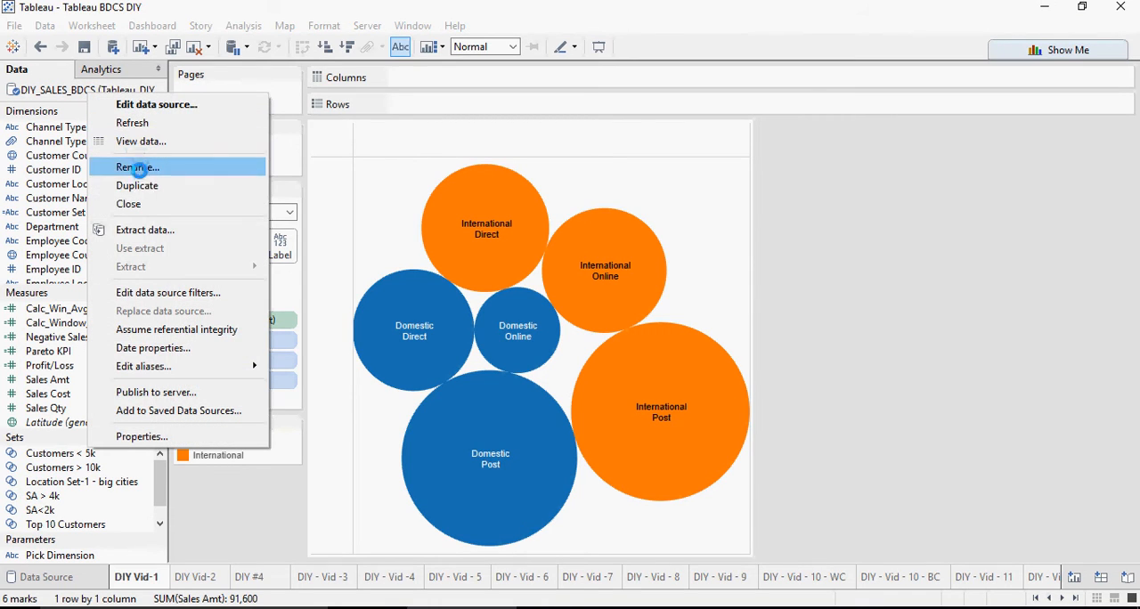
mouse_move(144, 230)
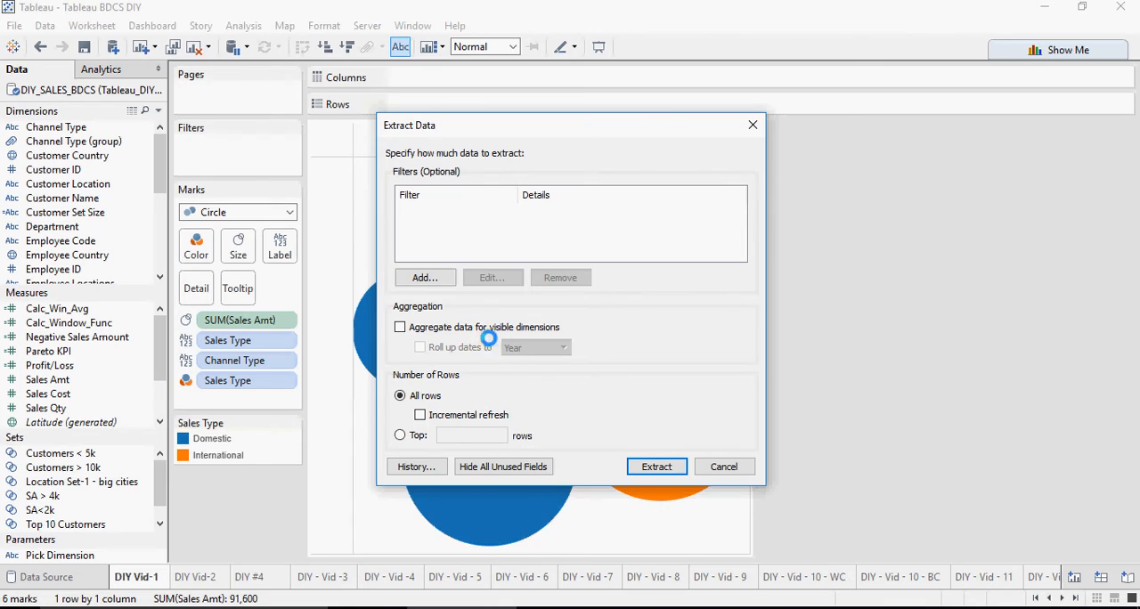
mouse_move(401, 375)
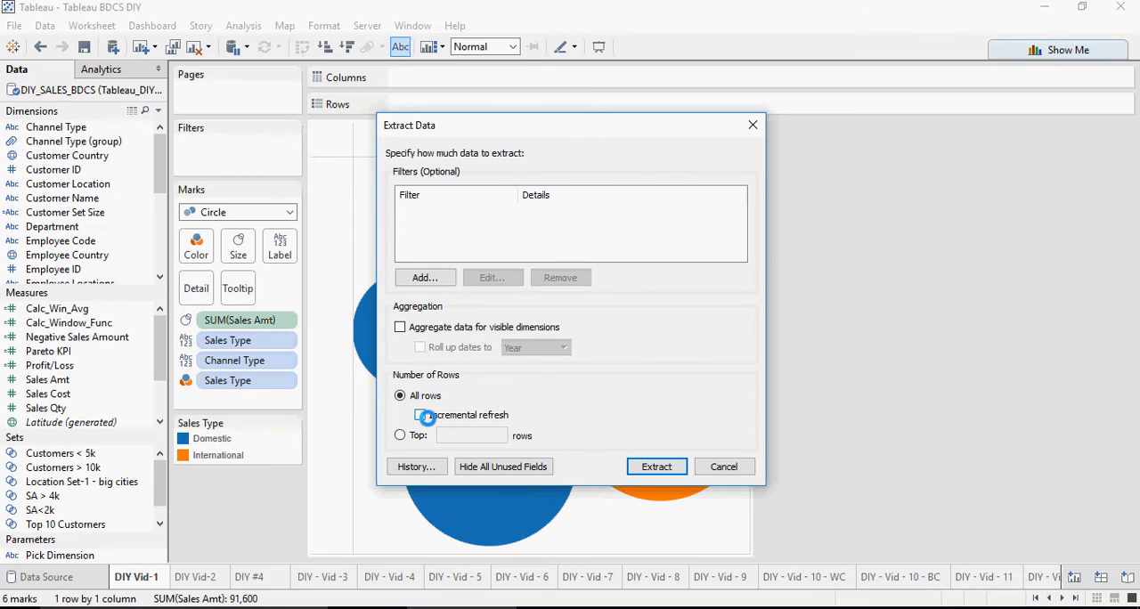
Try Top rows, revert to All rows, and create the extract
click(399, 434)
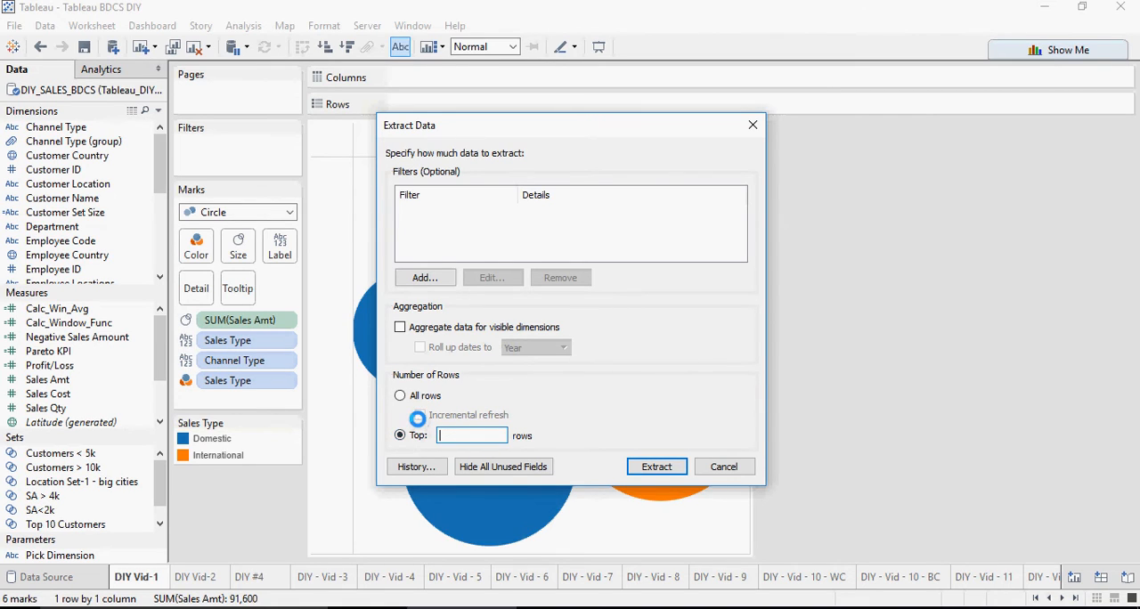
click(400, 396)
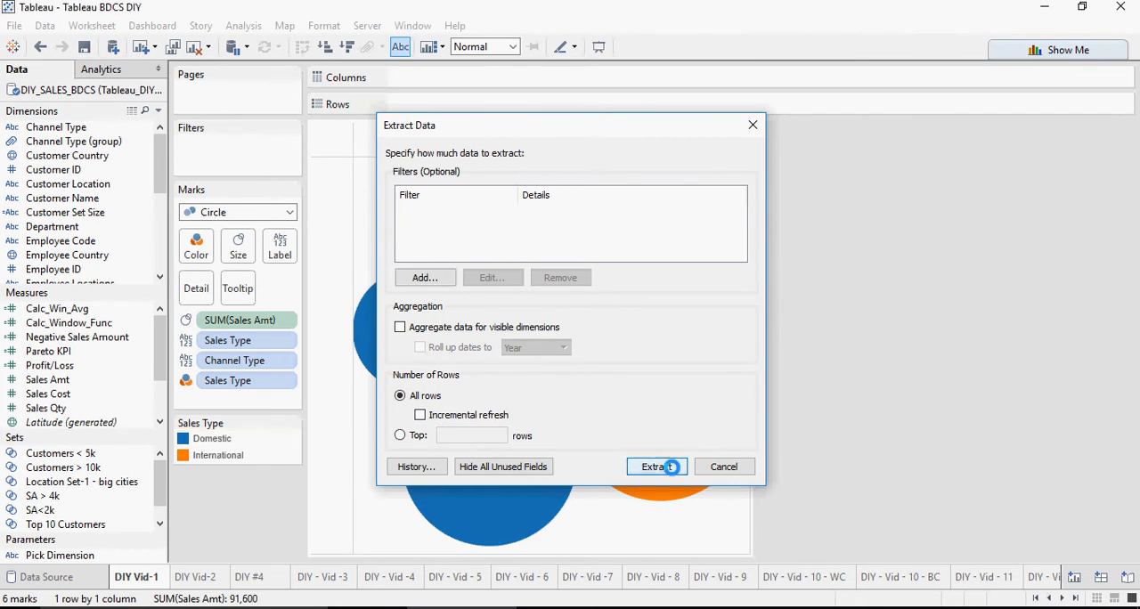
click(654, 467)
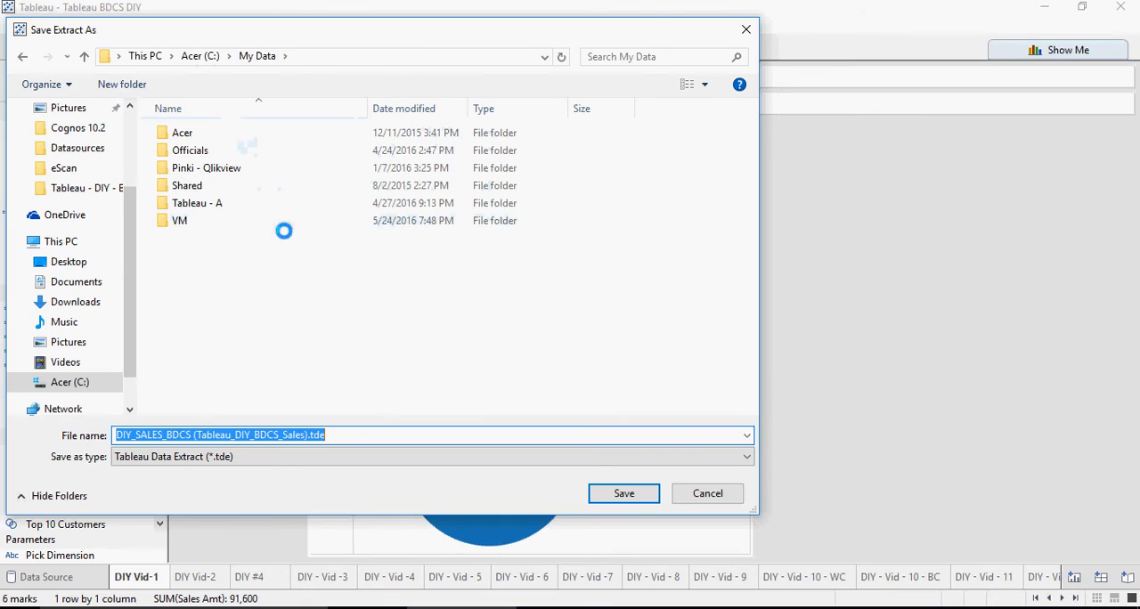
Save the sales extract .tde file into the Officials folder
double_click(190, 150)
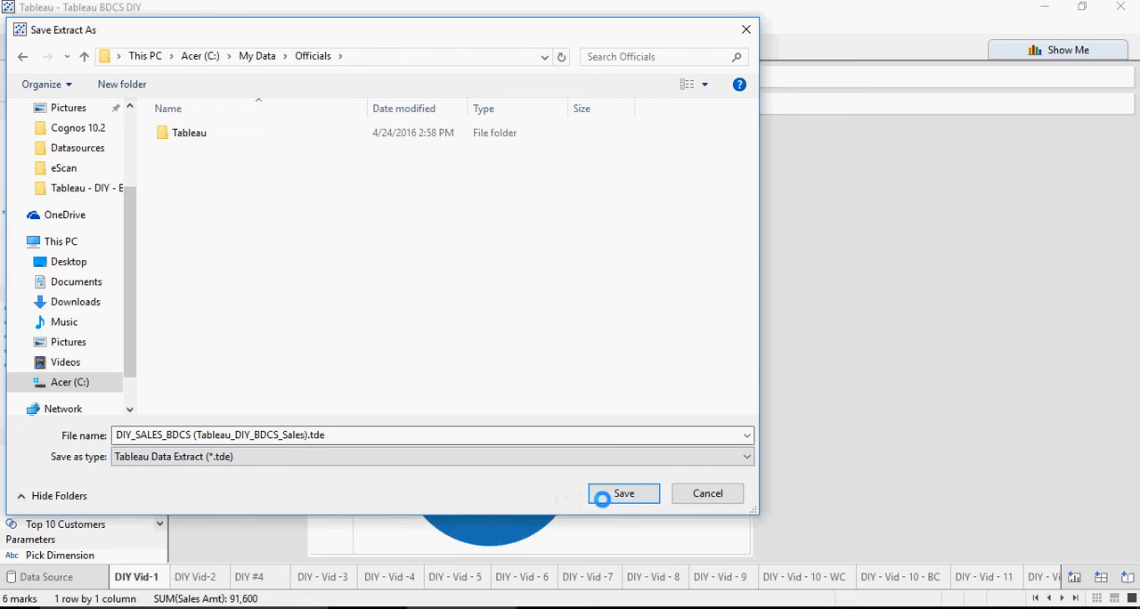
click(623, 493)
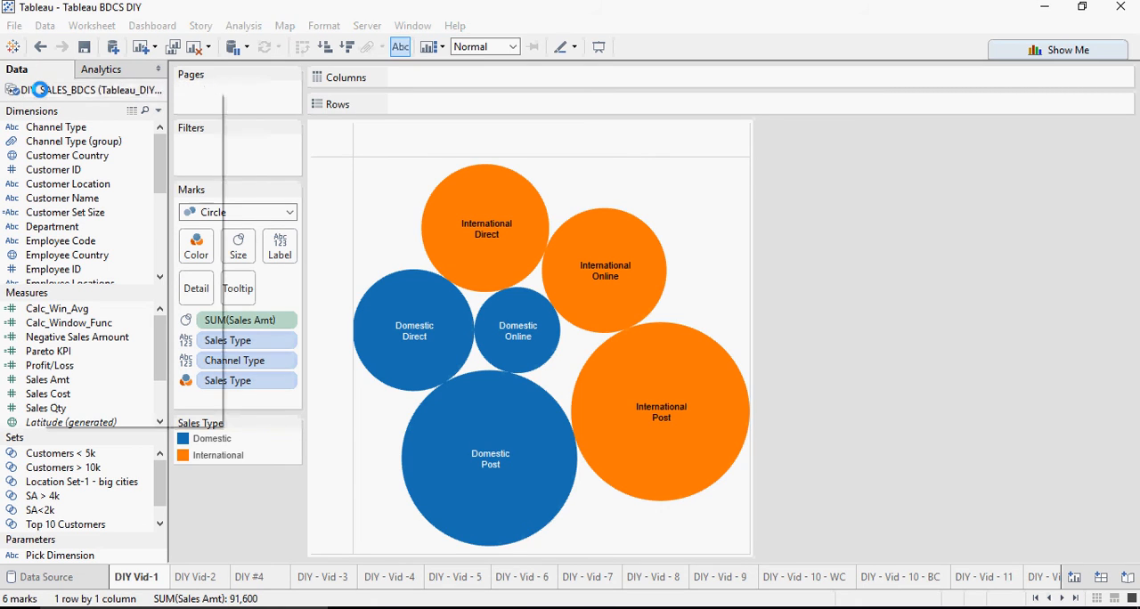
Bring up the DIY_SALES_BDCS context menu several times to review its options
right_click(89, 89)
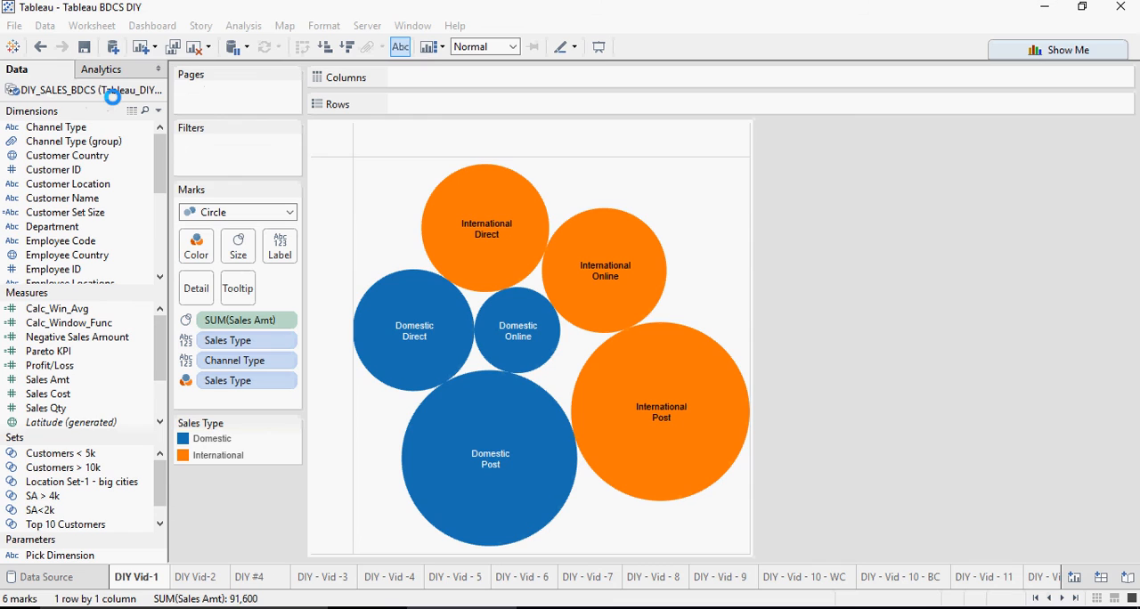
right_click(89, 90)
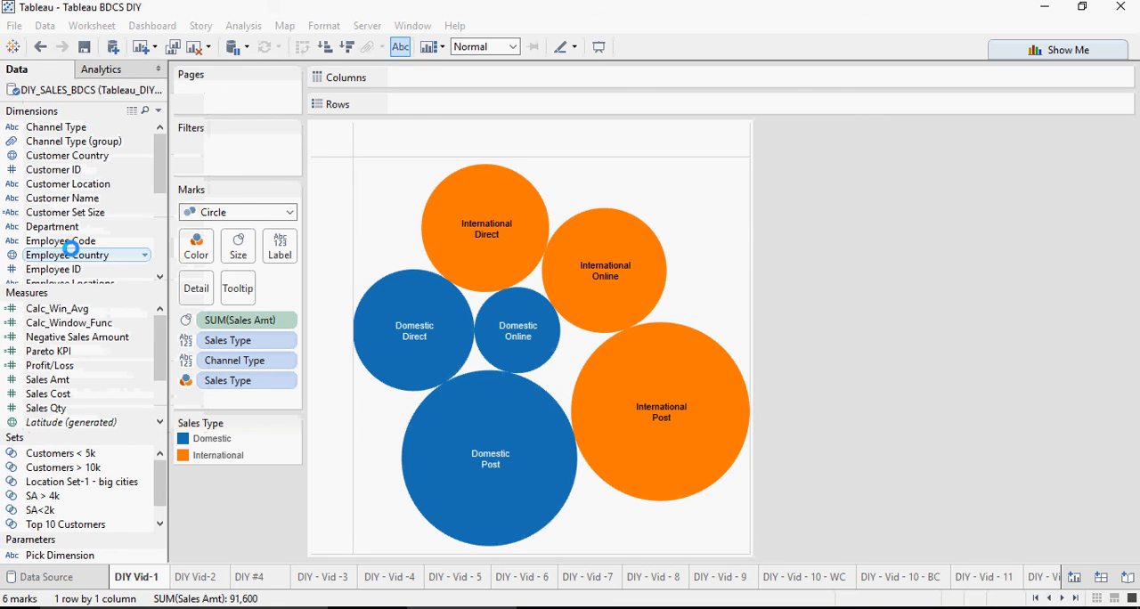
right_click(84, 89)
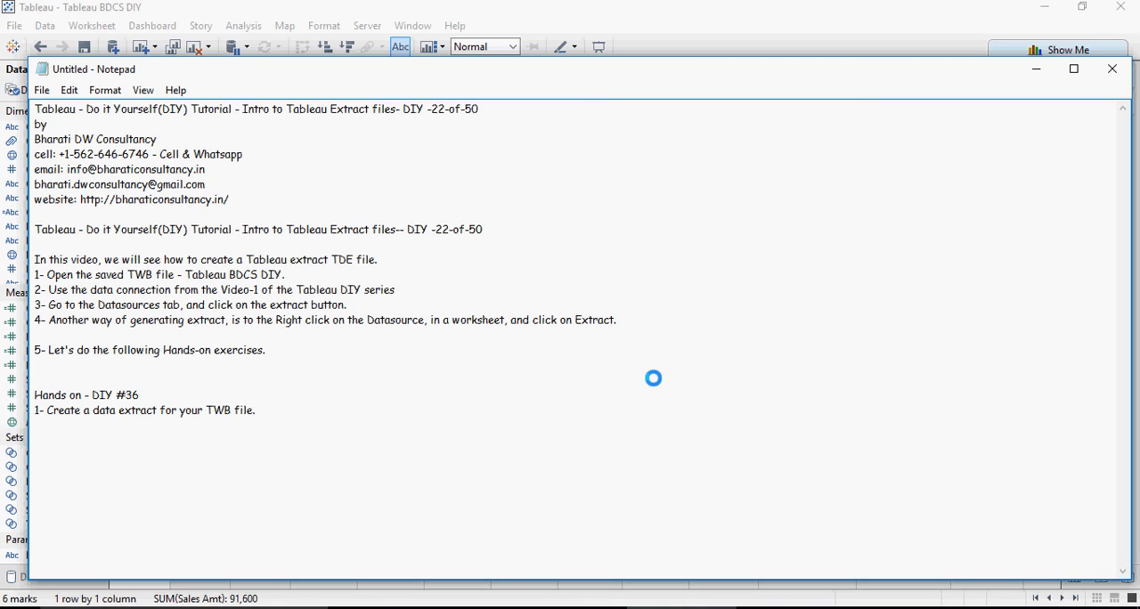
click(255, 410)
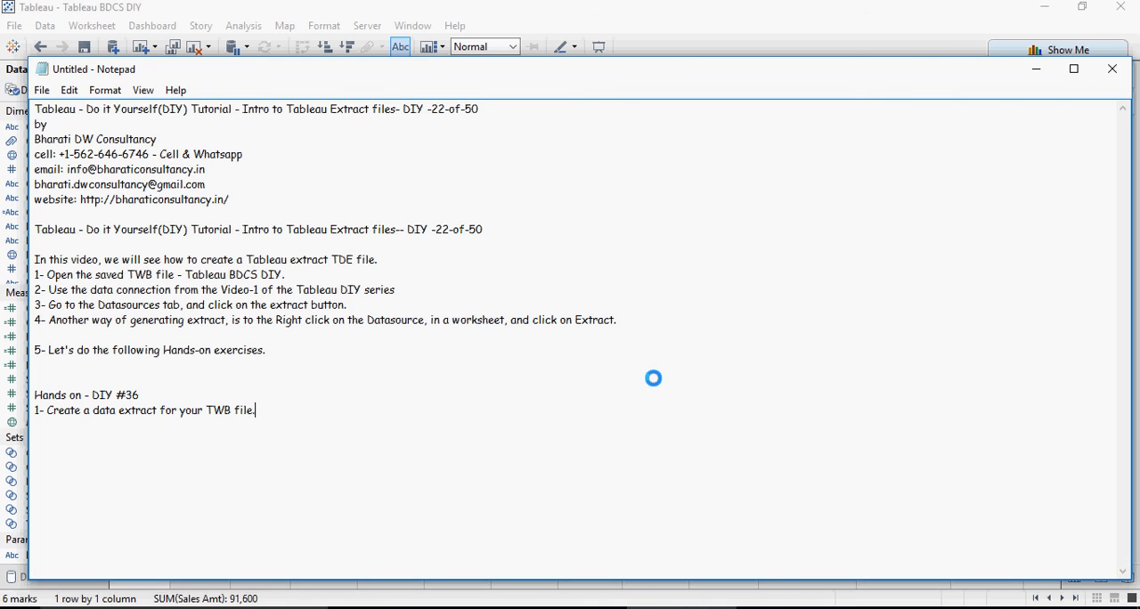
mouse_move(323, 349)
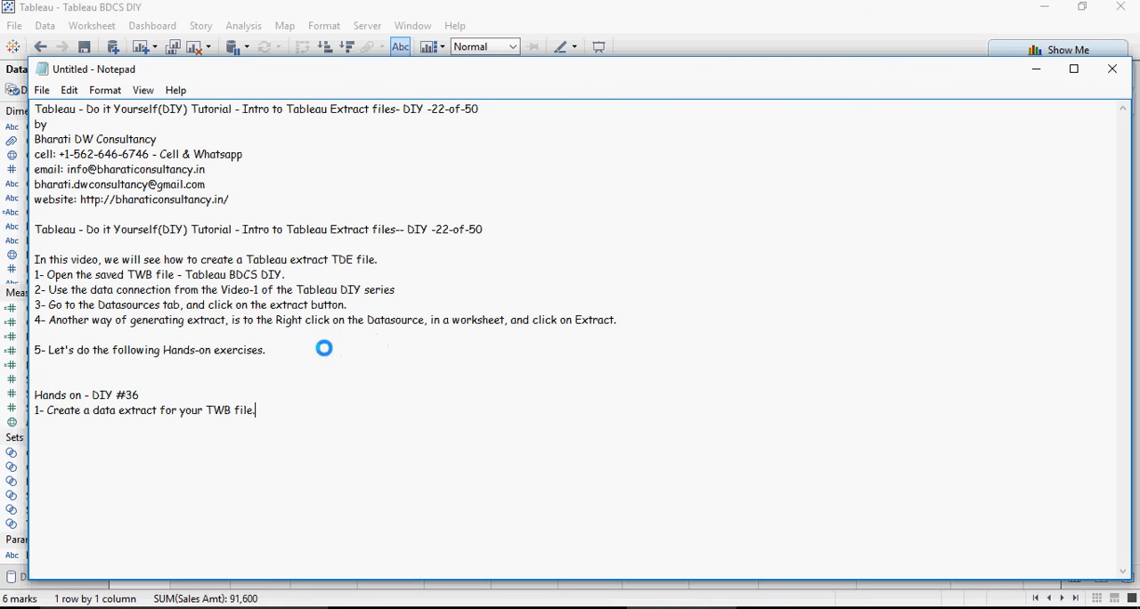